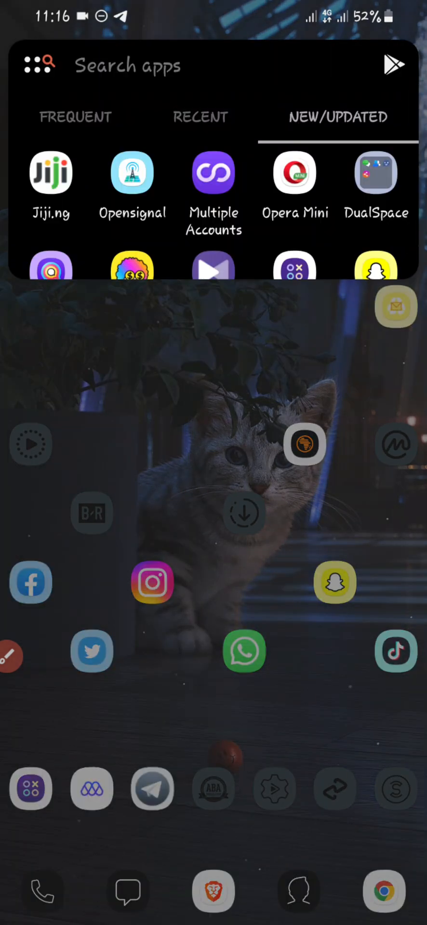
Search the launcher for 'km' and launch KMPlayer from the results.
{"action": "type", "text": "km"}
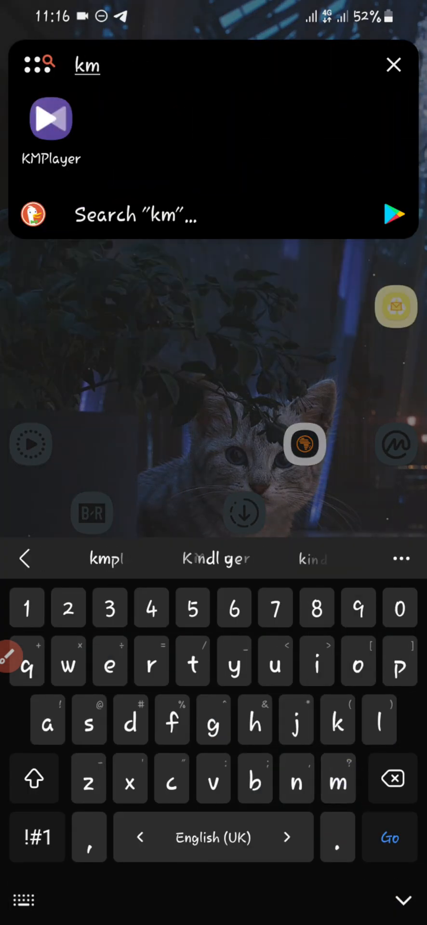
{"action": "left_click", "coordinate": [51, 117]}
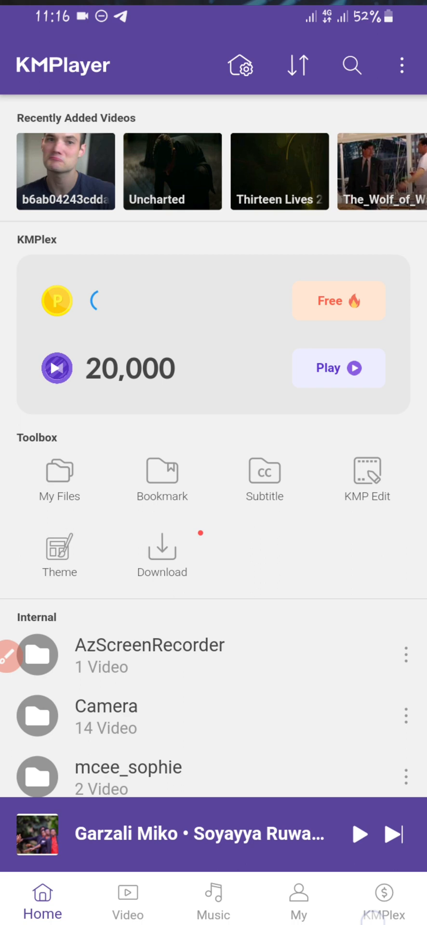
Switch to the KMPlex rewards page showing the 268,258 point balance.
{"action": "key", "text": "HOME"}
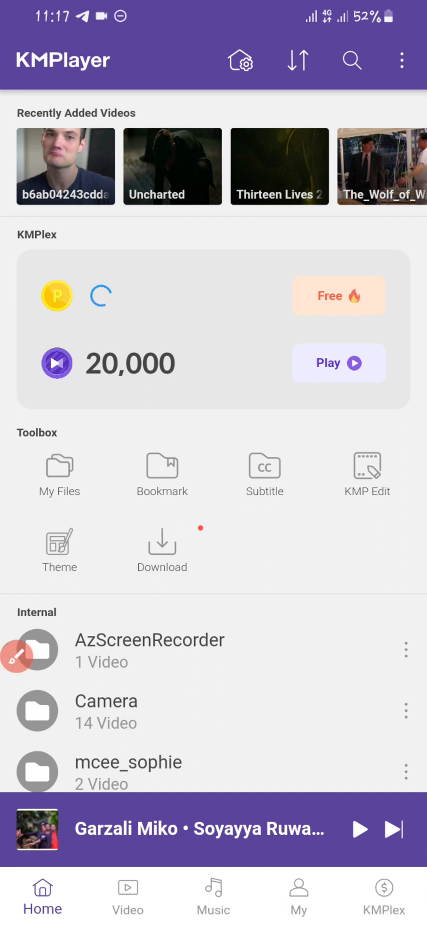
{"action": "left_click", "coordinate": [381, 893]}
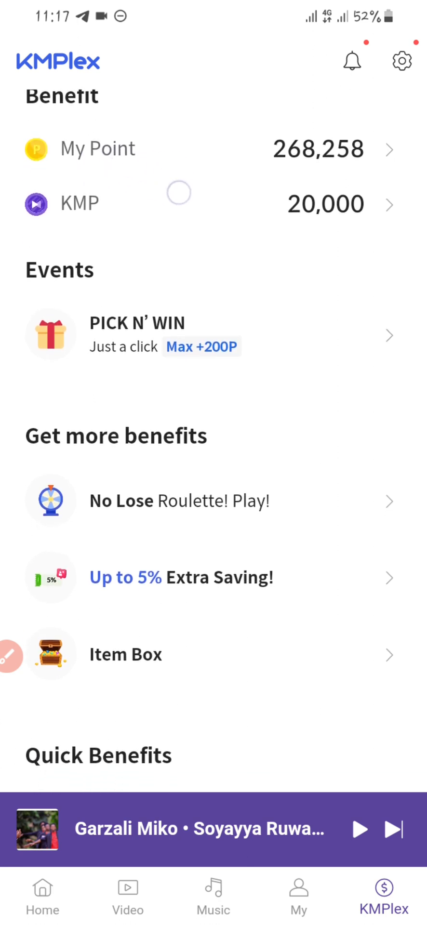
Open My Point to view Received Benefits with 268,258 available points and mission rewards.
{"action": "scroll", "scroll_direction": "down", "scroll_amount": 3}
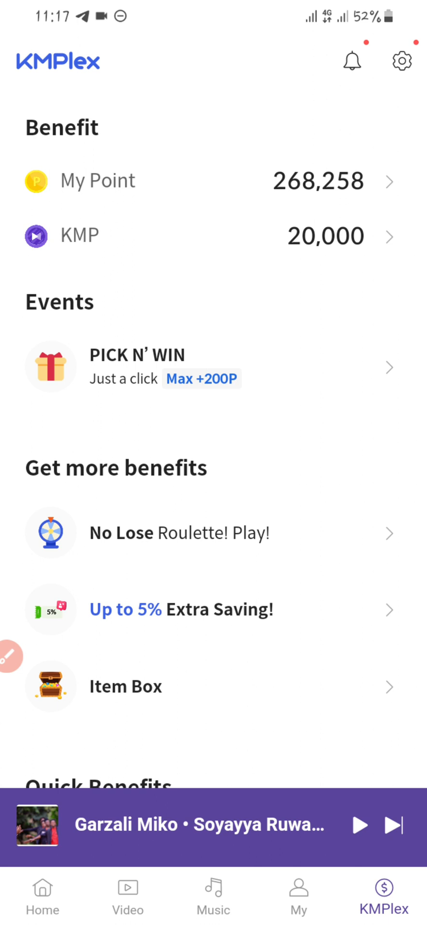
{"action": "left_click", "coordinate": [98, 180]}
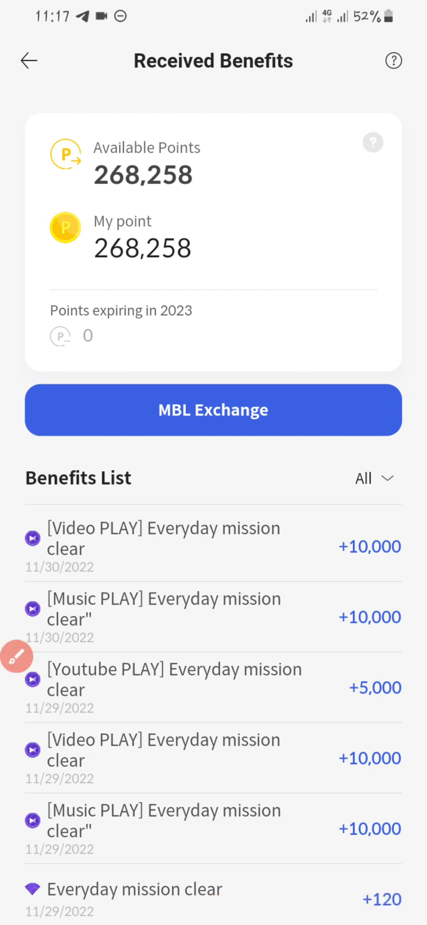
Start an MBL Exchange of the maximum 228,000 points for about 639.6 MBL.
{"action": "left_click", "coordinate": [213, 410]}
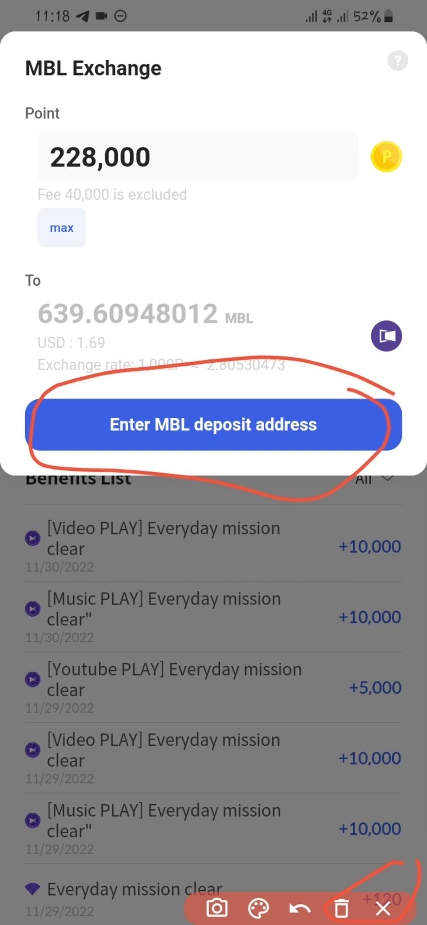
Proceed to the MBL deposit address entry page with OEP-4 network notes.
{"action": "left_click", "coordinate": [342, 909]}
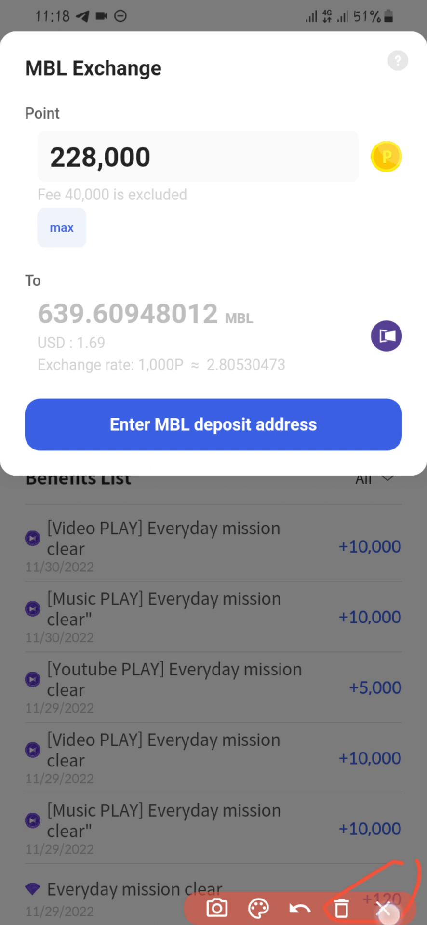
{"action": "left_click", "coordinate": [214, 425]}
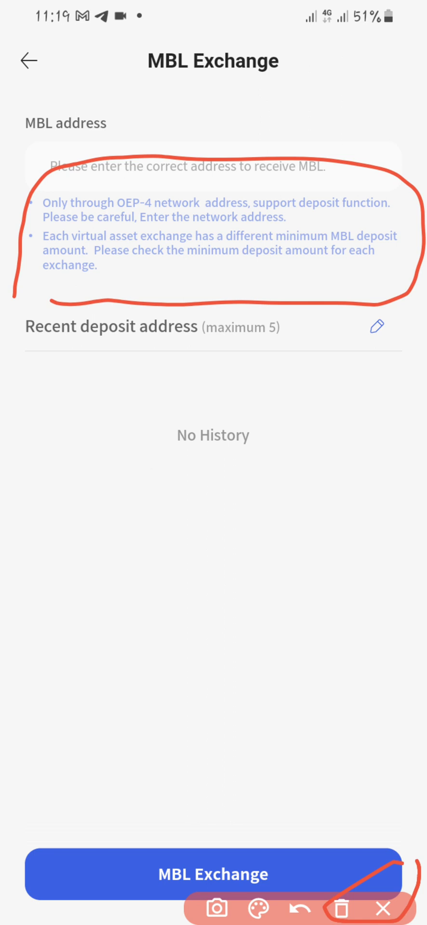
Return to the Android home screen, leaving the MBL address field empty.
{"action": "left_click", "coordinate": [343, 910]}
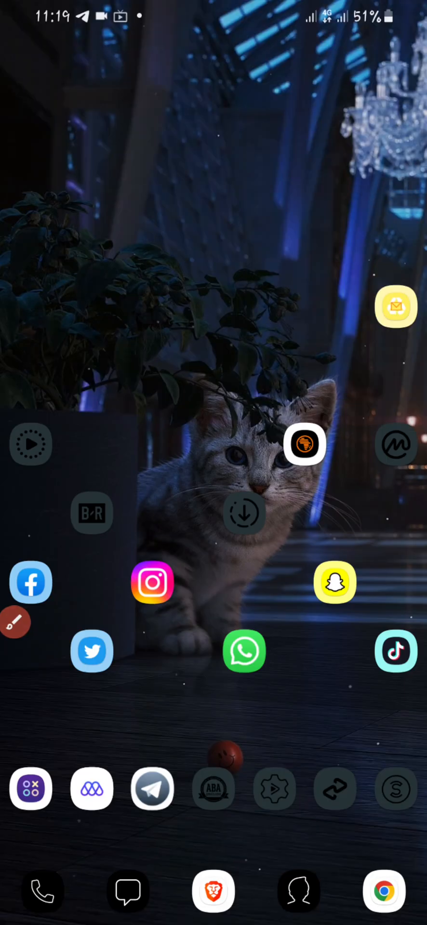
Launch Binance and unlock it with fingerprint to reach the $2.23 balance overview.
{"action": "left_click", "coordinate": [305, 445]}
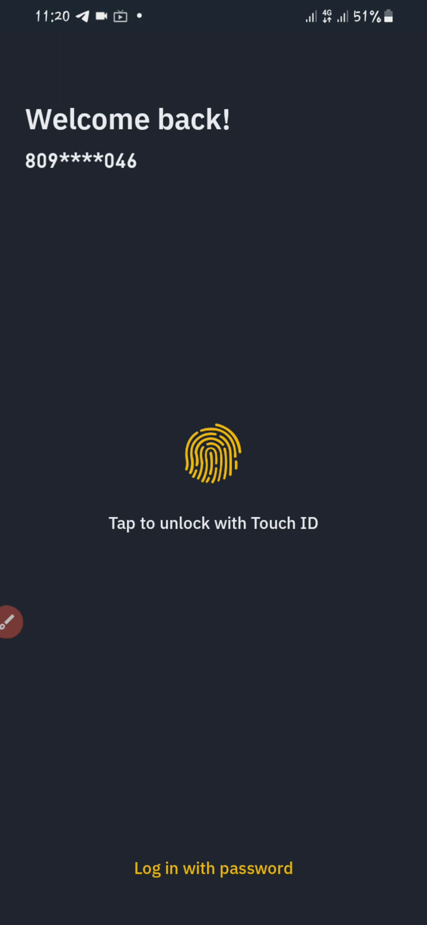
{"action": "left_click", "coordinate": [214, 457]}
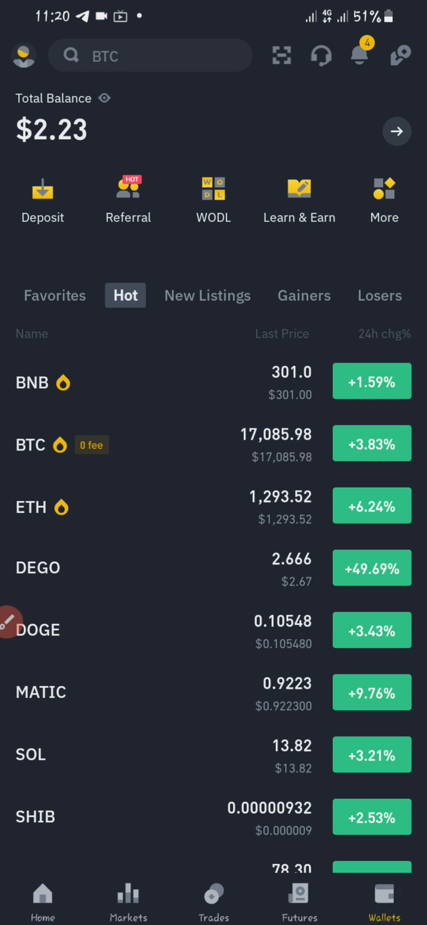
From Wallets start a Deposit, search 'mbl' and choose MBL MovieBloc as the coin.
{"action": "left_click", "coordinate": [382, 894]}
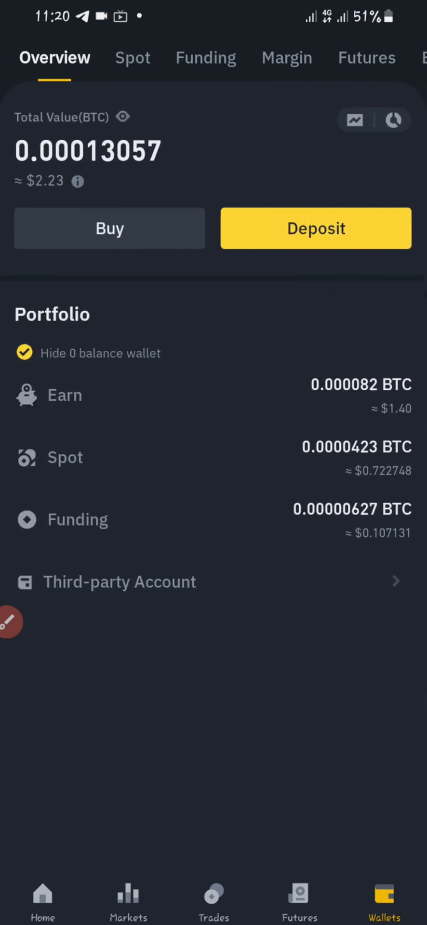
{"action": "left_click", "coordinate": [315, 229]}
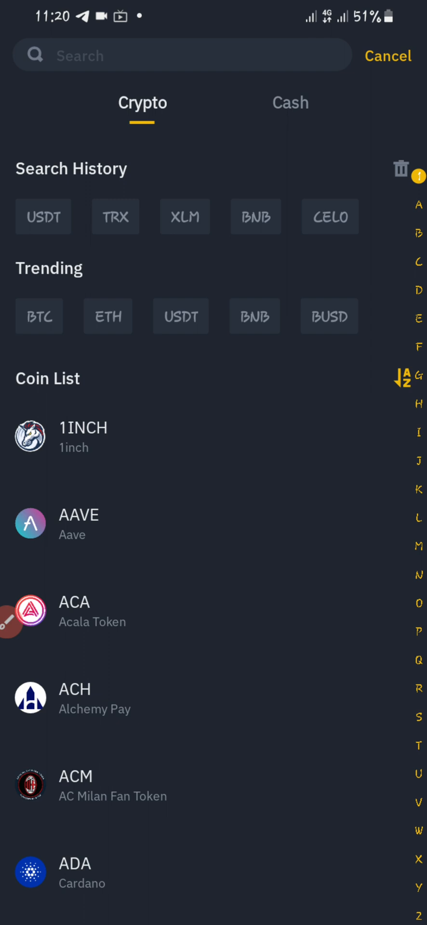
{"action": "left_click", "coordinate": [179, 63]}
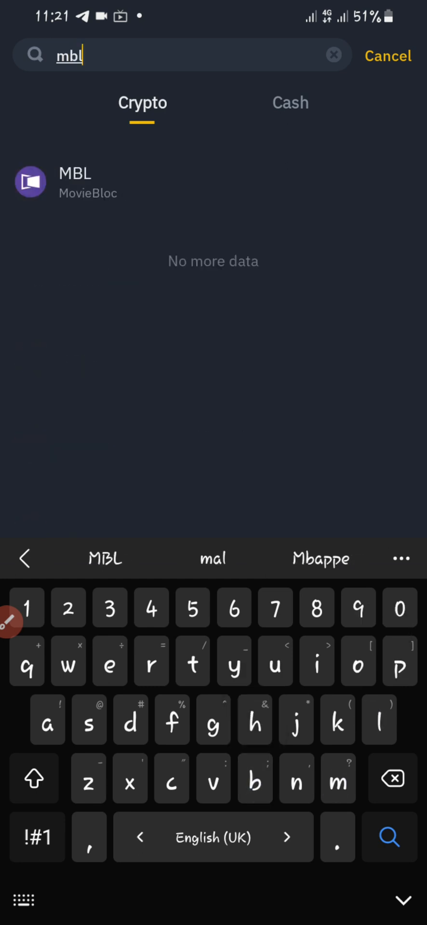
{"action": "left_click", "coordinate": [74, 181]}
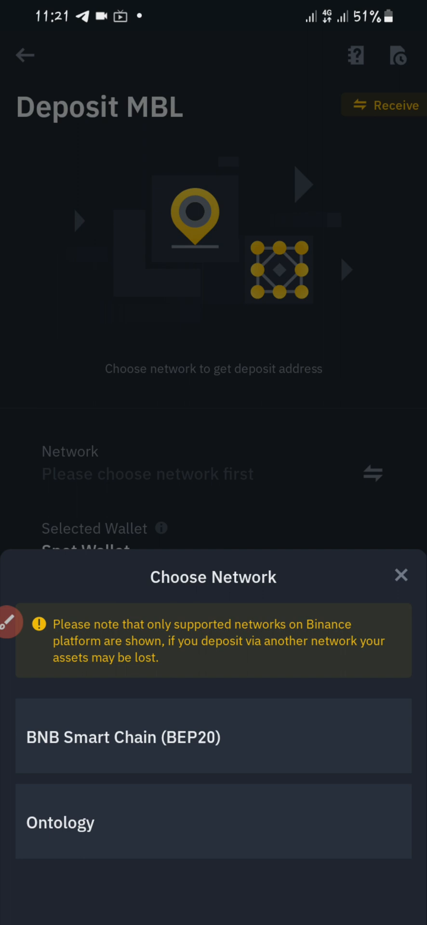
Select the Ontology network and copy the Spot wallet's MBL deposit address.
{"action": "left_click", "coordinate": [179, 736]}
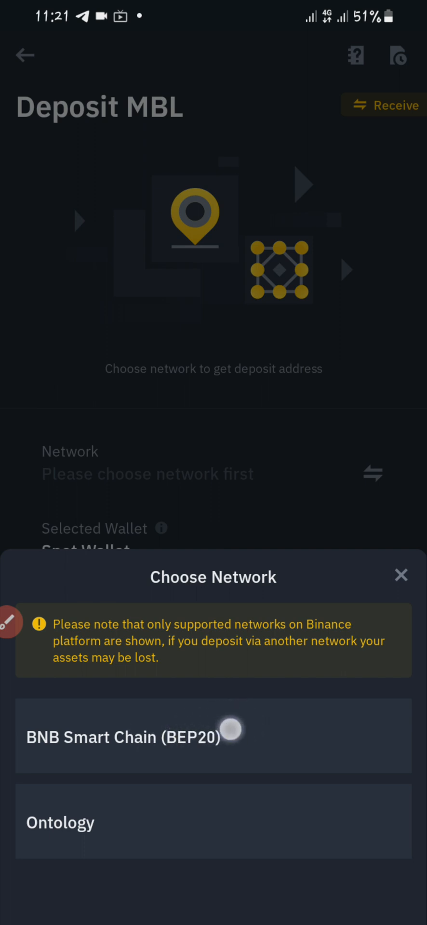
{"action": "left_click", "coordinate": [205, 828]}
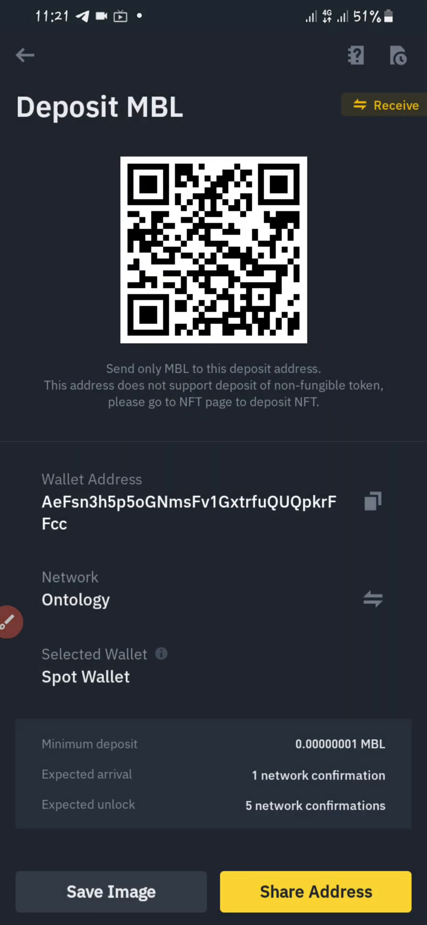
{"action": "left_click", "coordinate": [371, 502]}
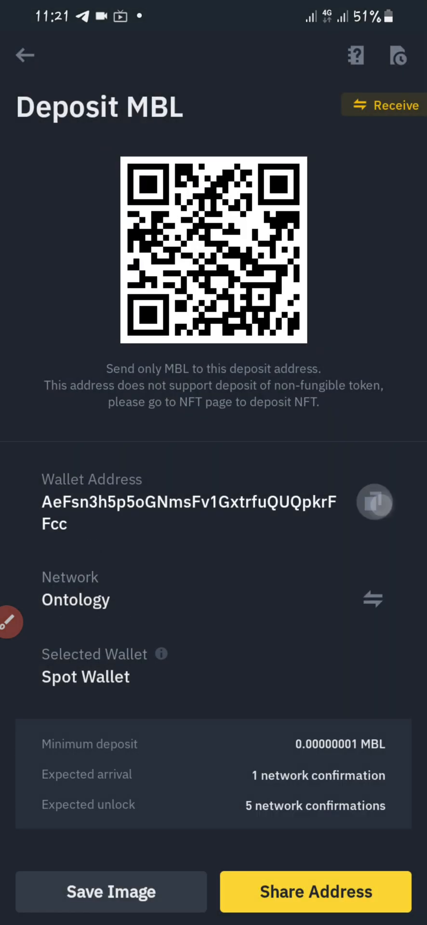
{"action": "left_click", "coordinate": [377, 503]}
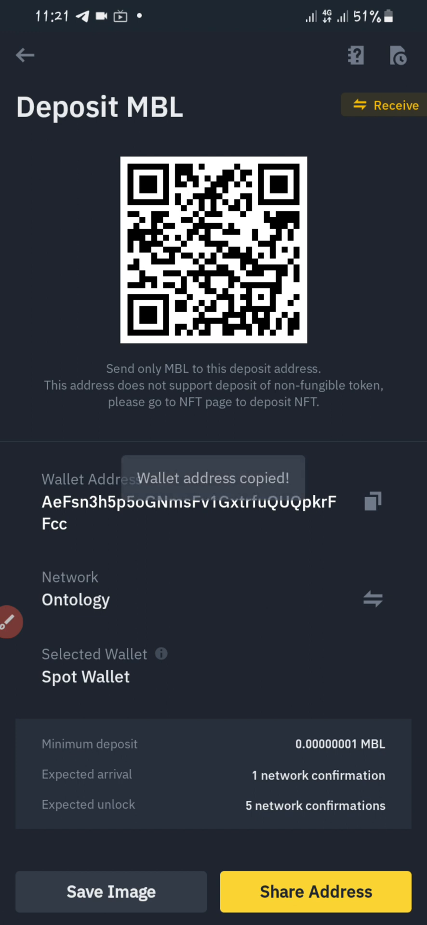
{"action": "left_click", "coordinate": [372, 503]}
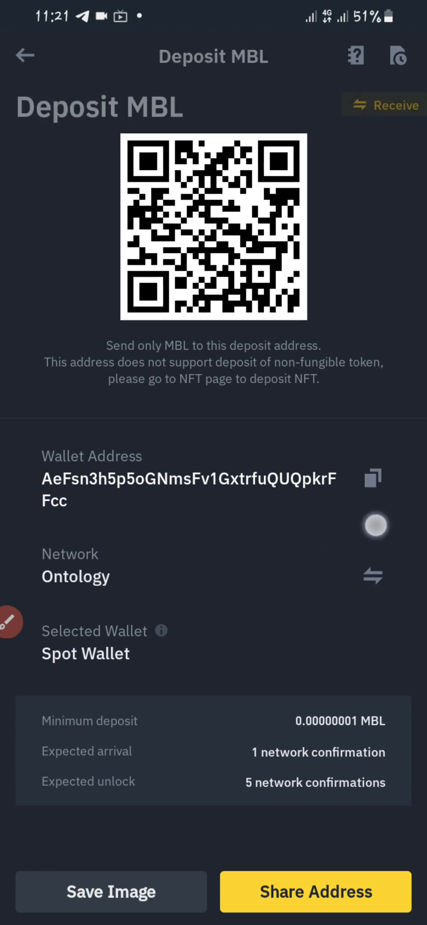
{"action": "left_click", "coordinate": [373, 480]}
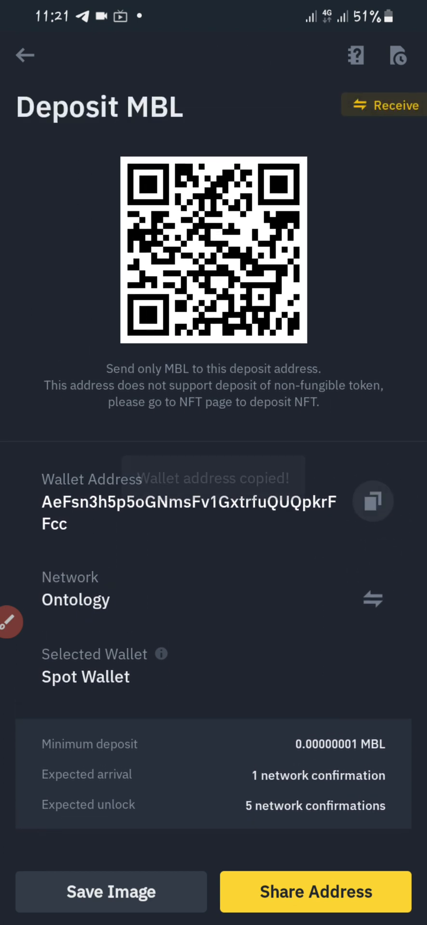
{"action": "left_click", "coordinate": [372, 501]}
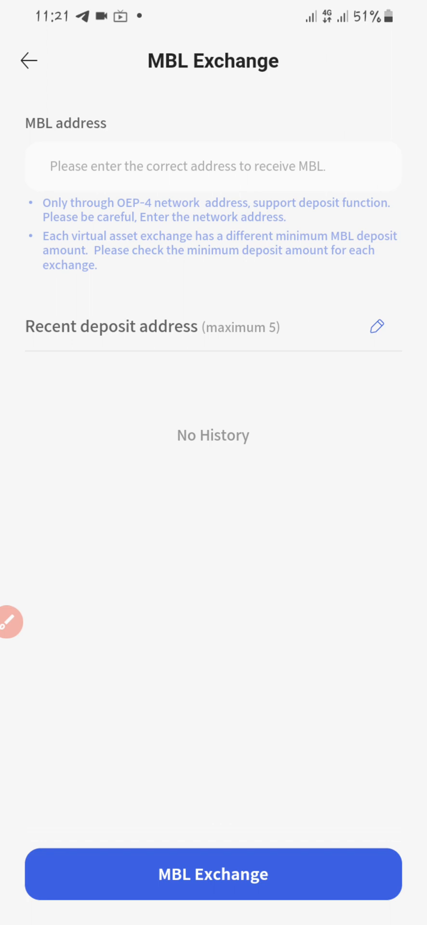
Paste the copied Binance deposit address into the MBL address field and confirm entry.
{"action": "left_click", "coordinate": [125, 165]}
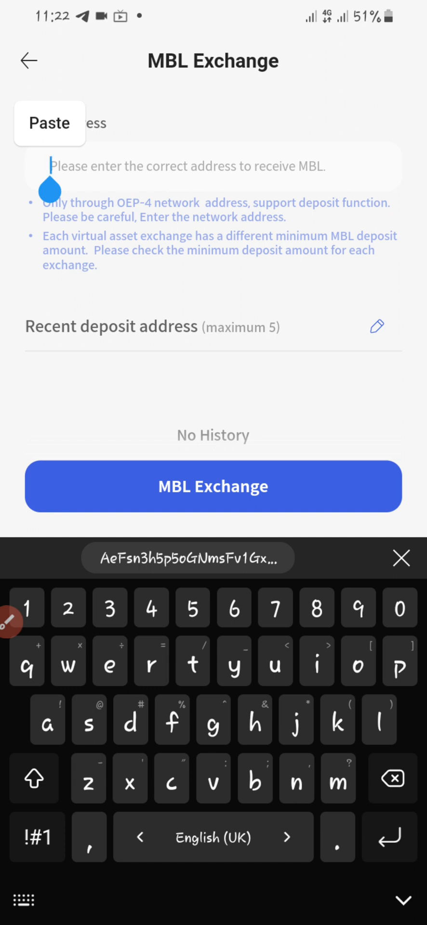
{"action": "left_click", "coordinate": [49, 123]}
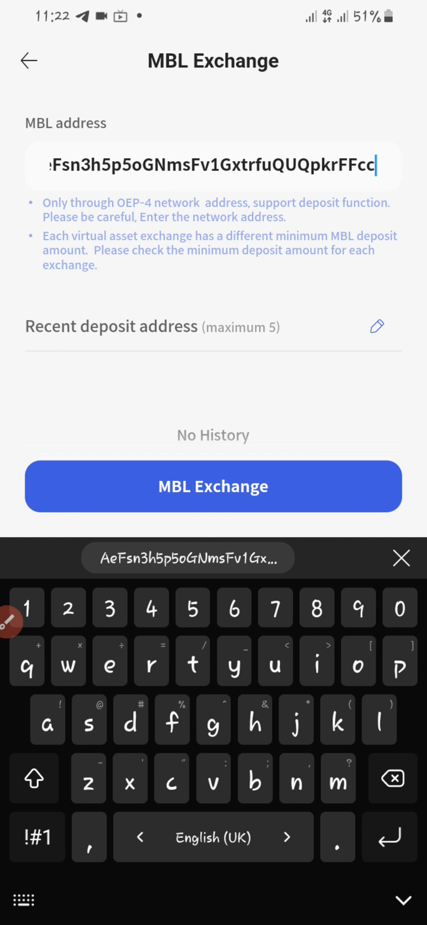
{"action": "left_click", "coordinate": [221, 484]}
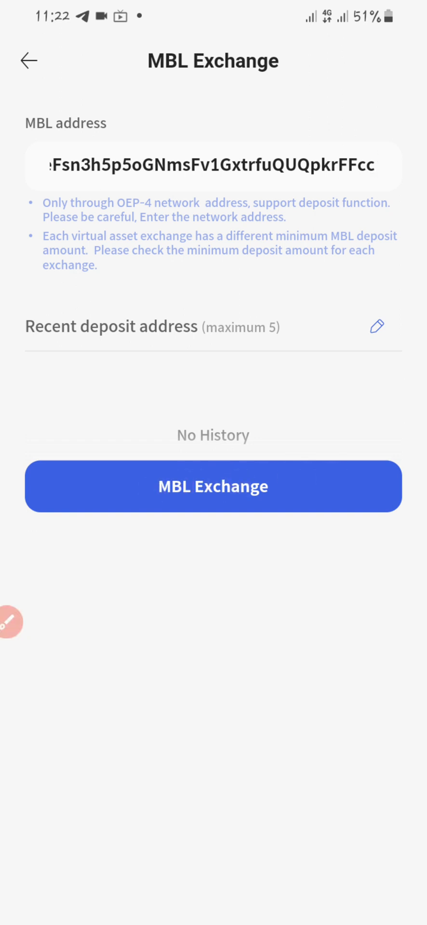
Submit the MBL exchange request and pass the PIN check to reach phone verification.
{"action": "left_click", "coordinate": [212, 487]}
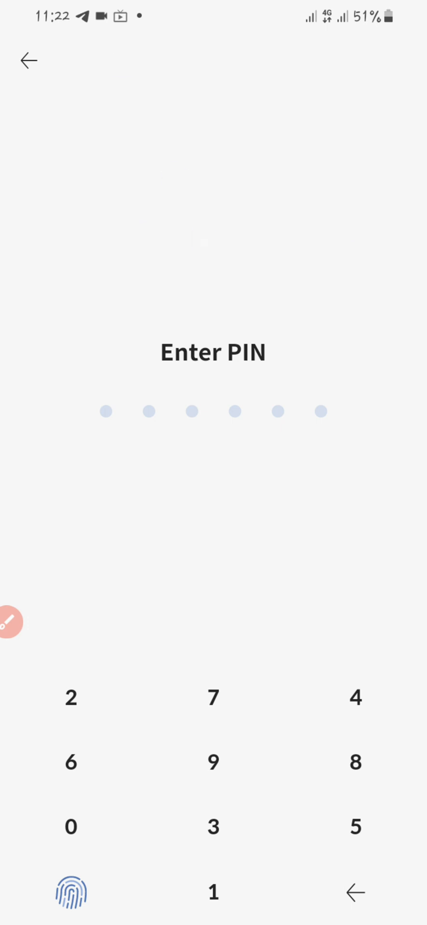
{"action": "scroll", "scroll_direction": "down", "scroll_amount": 3}
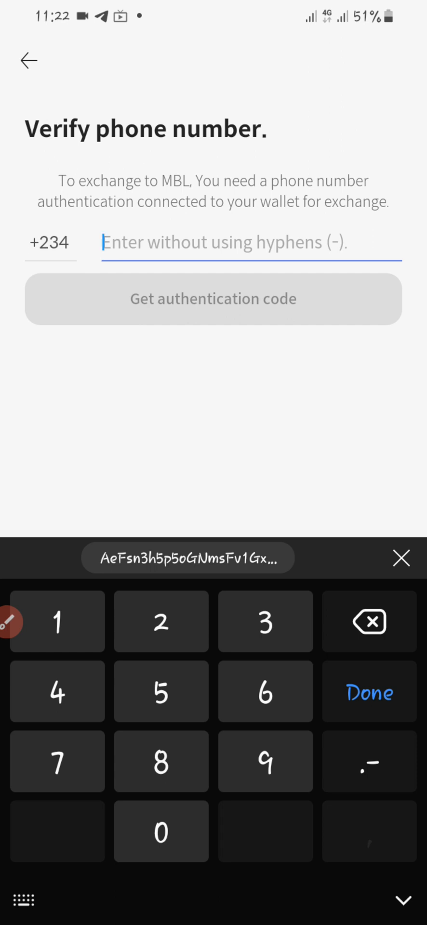
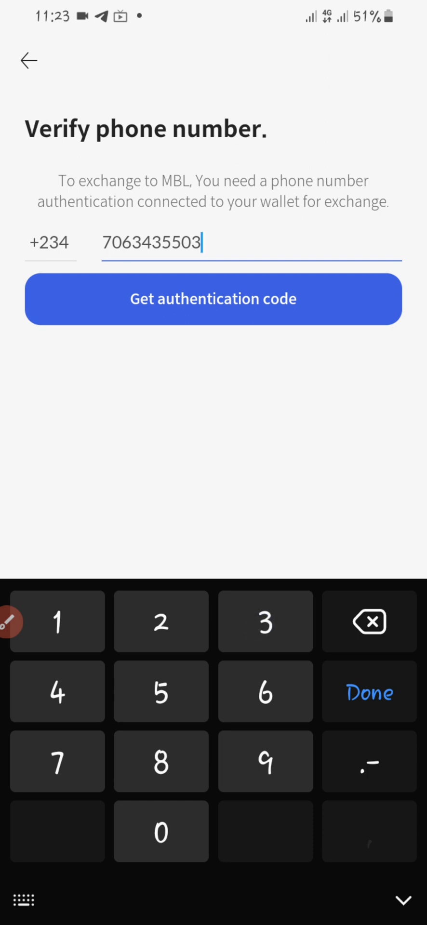
Enter the phone number ending 7063 and request an authentication code by text.
{"action": "left_click", "coordinate": [212, 299]}
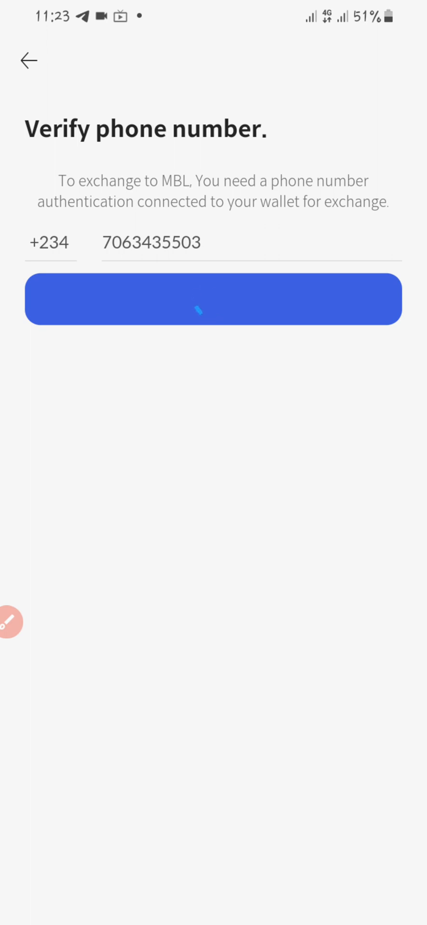
{"action": "left_click", "coordinate": [214, 299]}
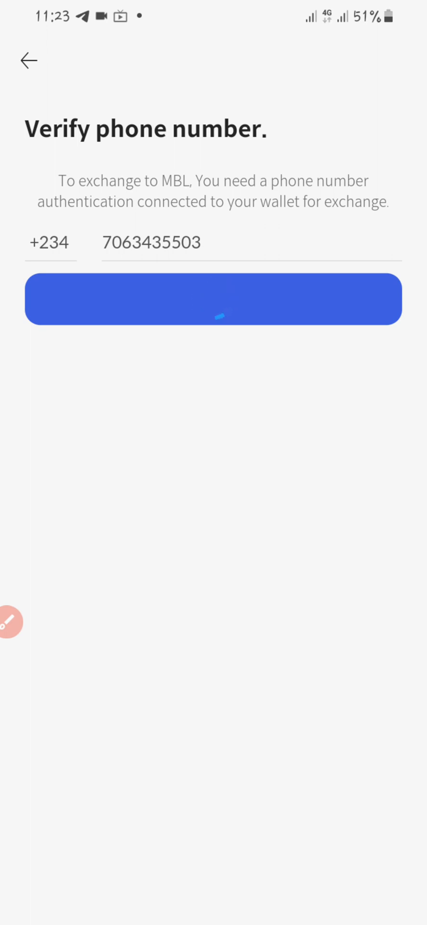
{"action": "left_click", "coordinate": [214, 302]}
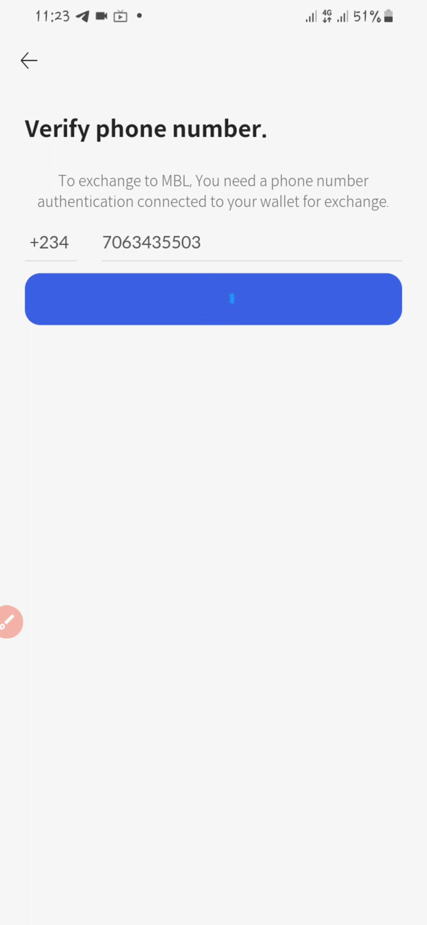
{"action": "left_click", "coordinate": [214, 309]}
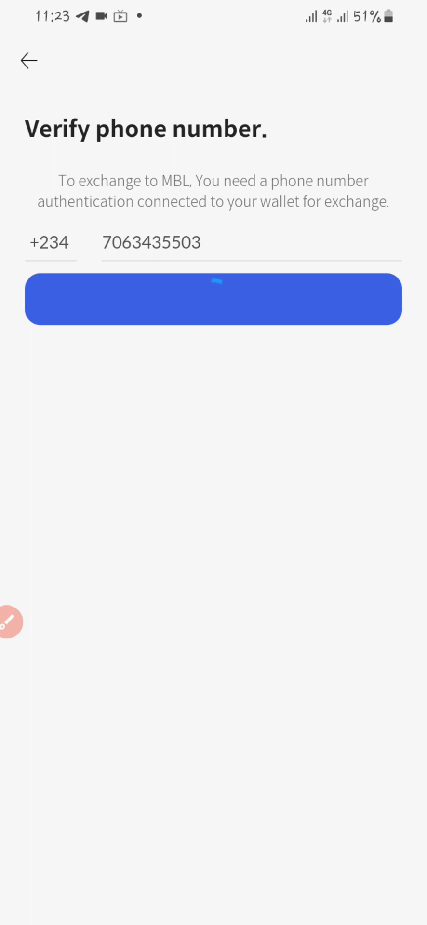
{"action": "left_click", "coordinate": [214, 301]}
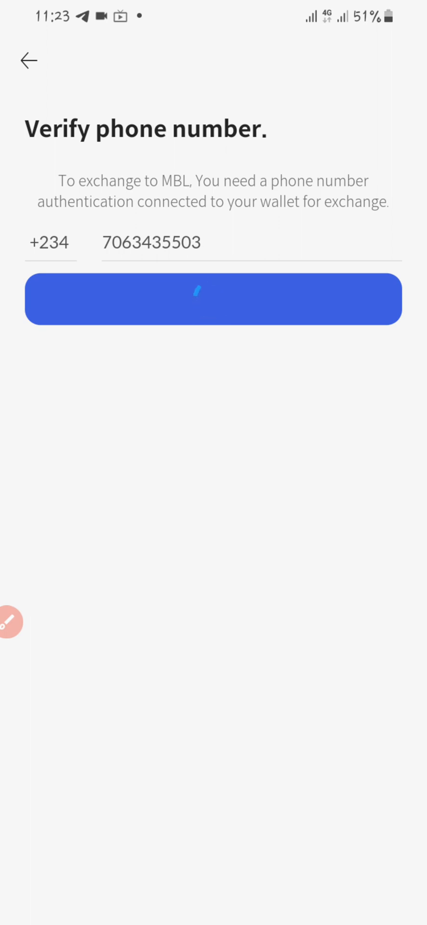
{"action": "left_click", "coordinate": [214, 304]}
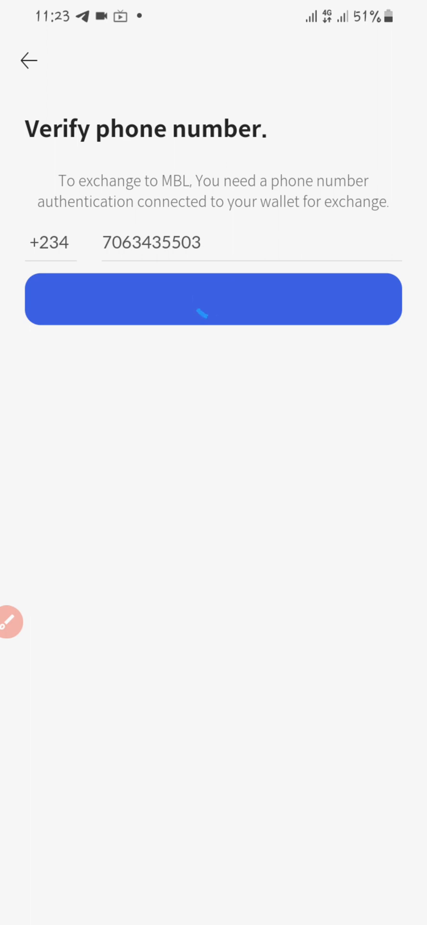
{"action": "left_click", "coordinate": [202, 309]}
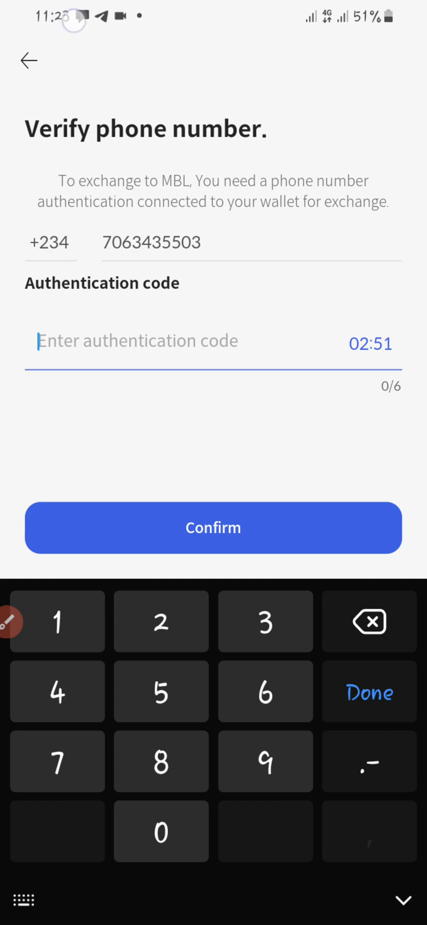
Read the six-digit OTP from notifications, fill it into the authentication field and confirm.
{"action": "scroll", "scroll_direction": "down", "scroll_amount": 3}
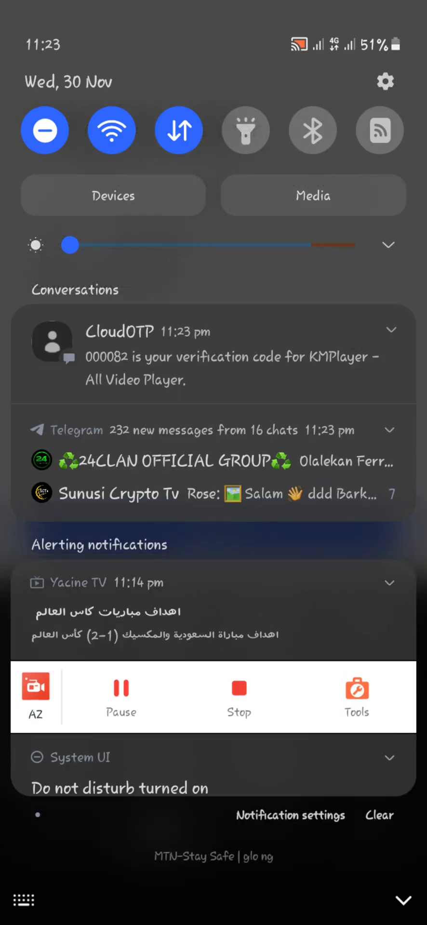
{"action": "left_click", "coordinate": [390, 330]}
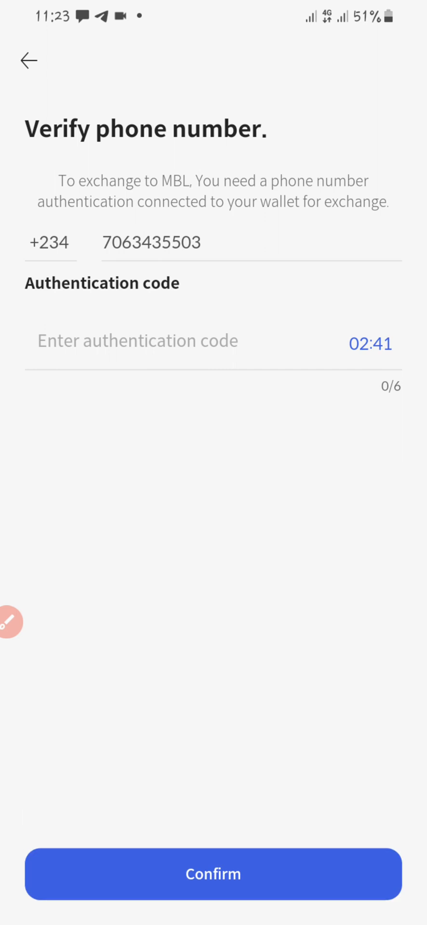
{"action": "left_click", "coordinate": [137, 341]}
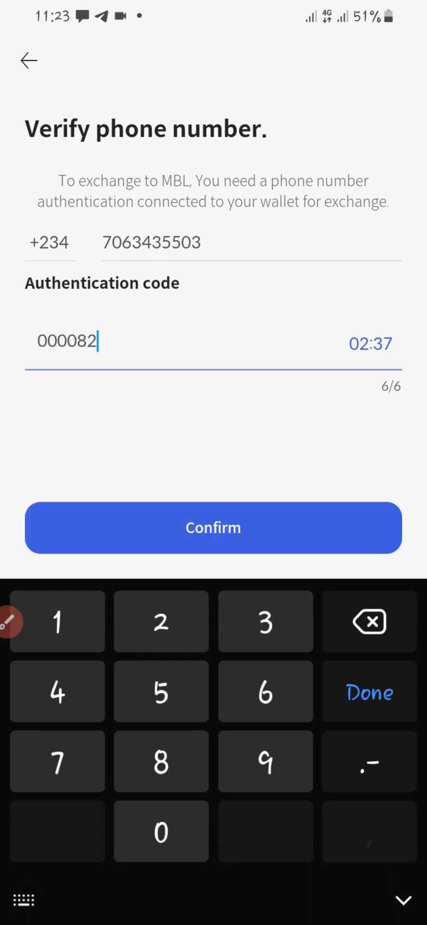
{"action": "left_click", "coordinate": [212, 527]}
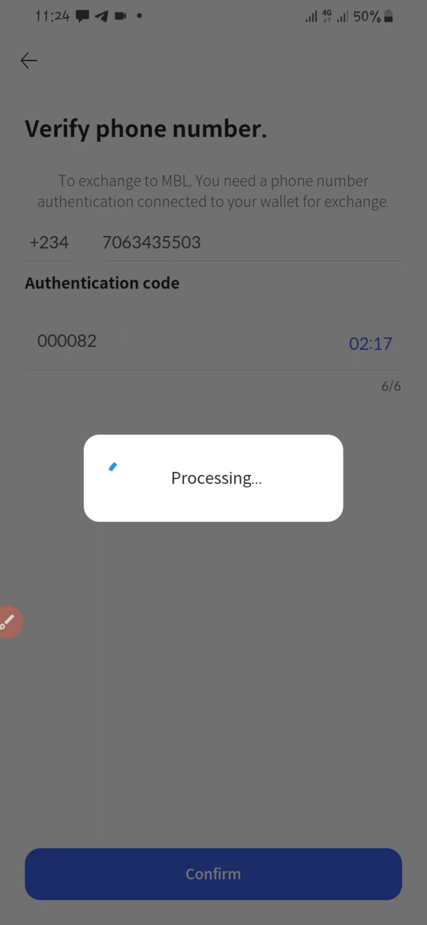
Acknowledge the 'MBL exchange request has been made' screen, returning to KMPlex benefits with 0 points.
{"action": "left_click", "coordinate": [212, 875]}
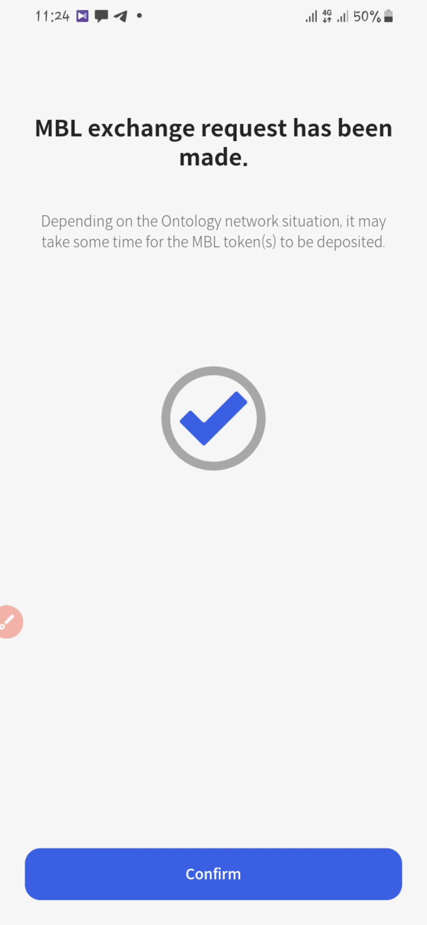
{"action": "left_click", "coordinate": [212, 875]}
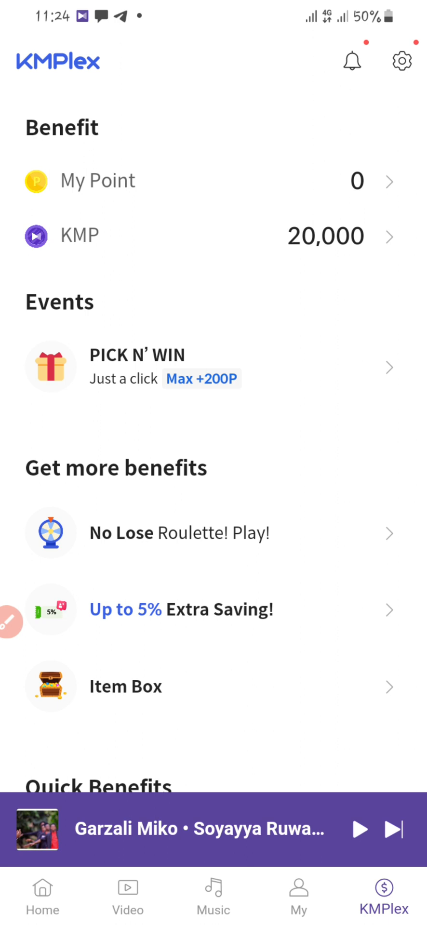
Review Received Benefits showing the -228,000 exchange entry, then move to Binance Wallets.
{"action": "left_click", "coordinate": [400, 60]}
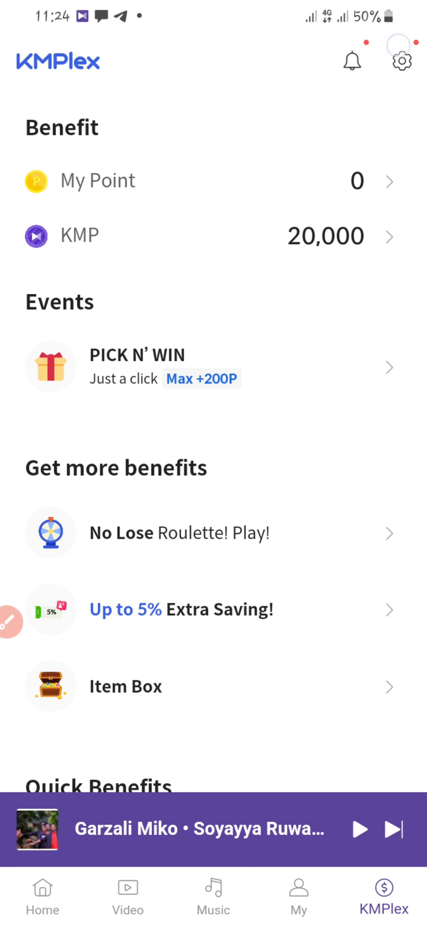
{"action": "left_click", "coordinate": [97, 180]}
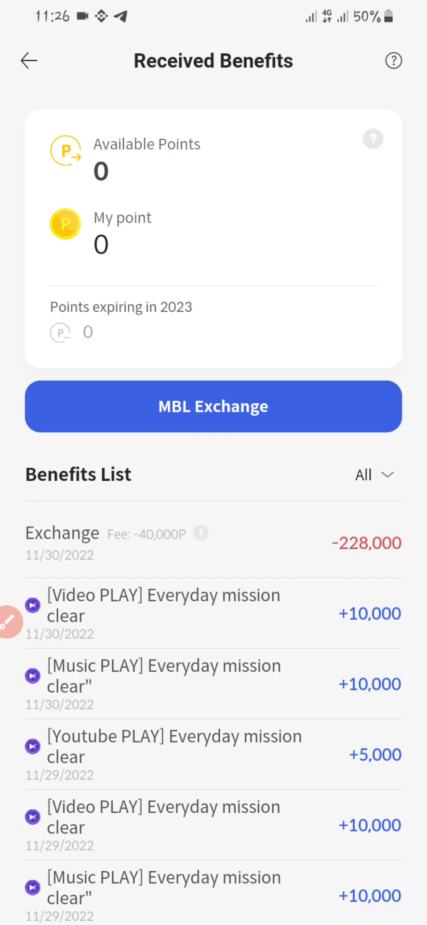
{"action": "scroll", "scroll_direction": "down", "scroll_amount": 3}
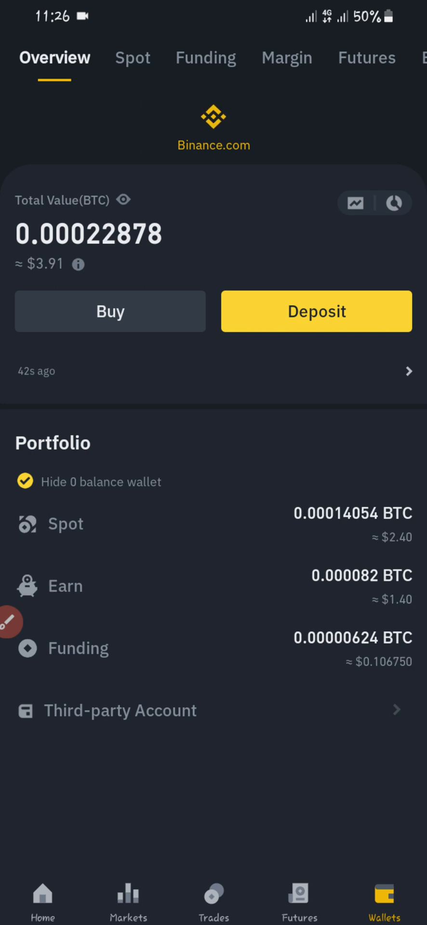
View Spot balances and the MBL asset page showing the 639.03321526 MBL deposit.
{"action": "scroll", "scroll_direction": "down", "scroll_amount": 3}
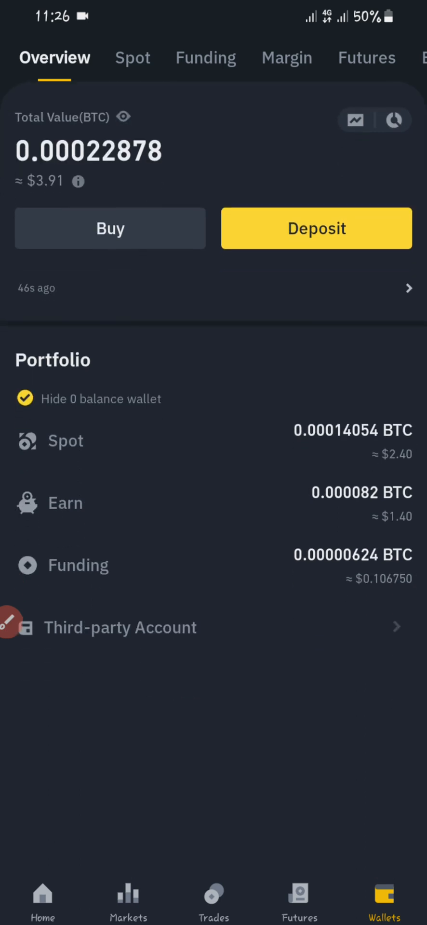
{"action": "left_click", "coordinate": [133, 57]}
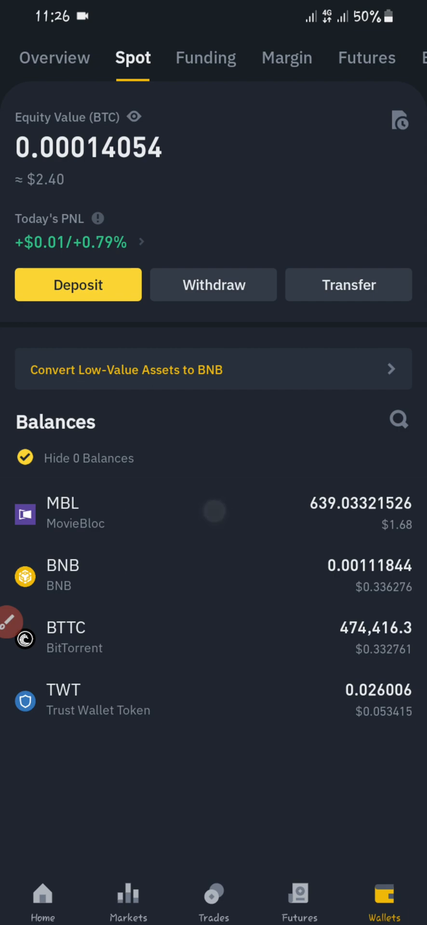
{"action": "left_click", "coordinate": [62, 513]}
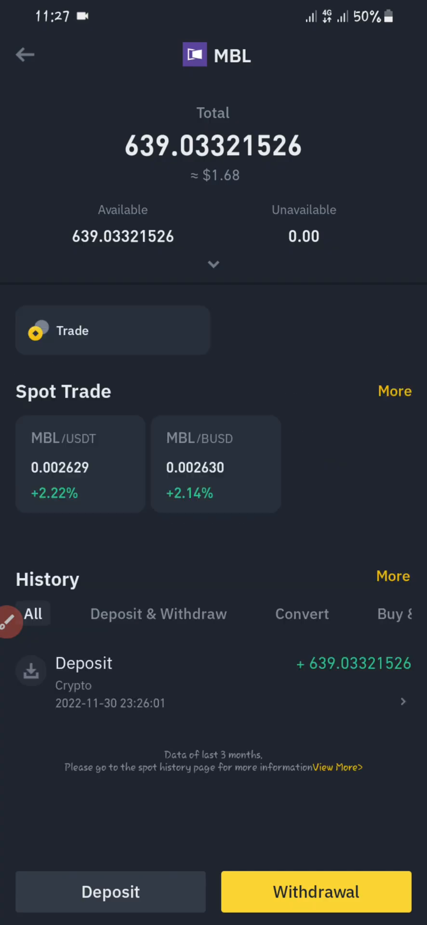